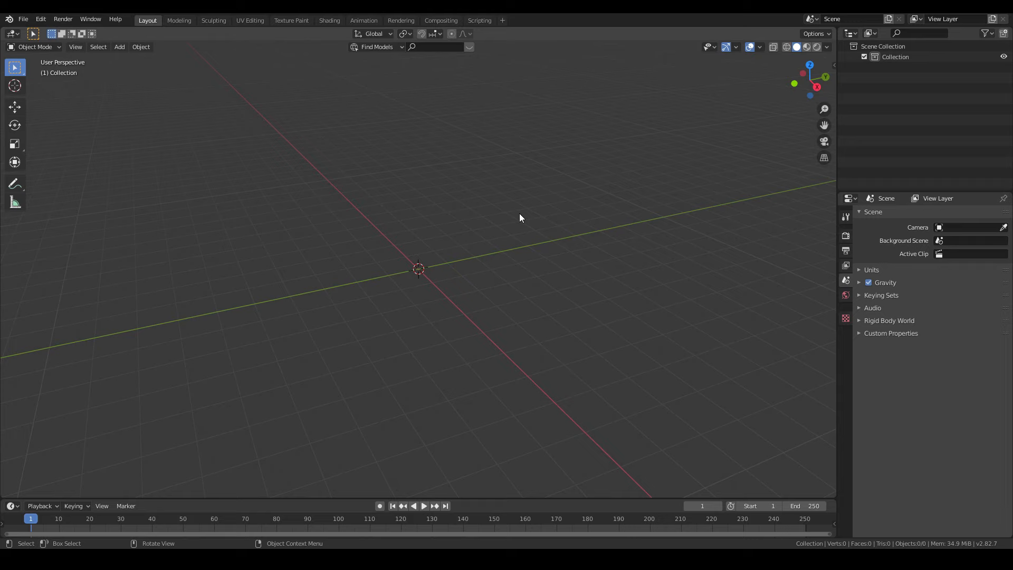
Step: Add a plane and a cube, smoothing the cube into a sphere raised above the plane
click(120, 46)
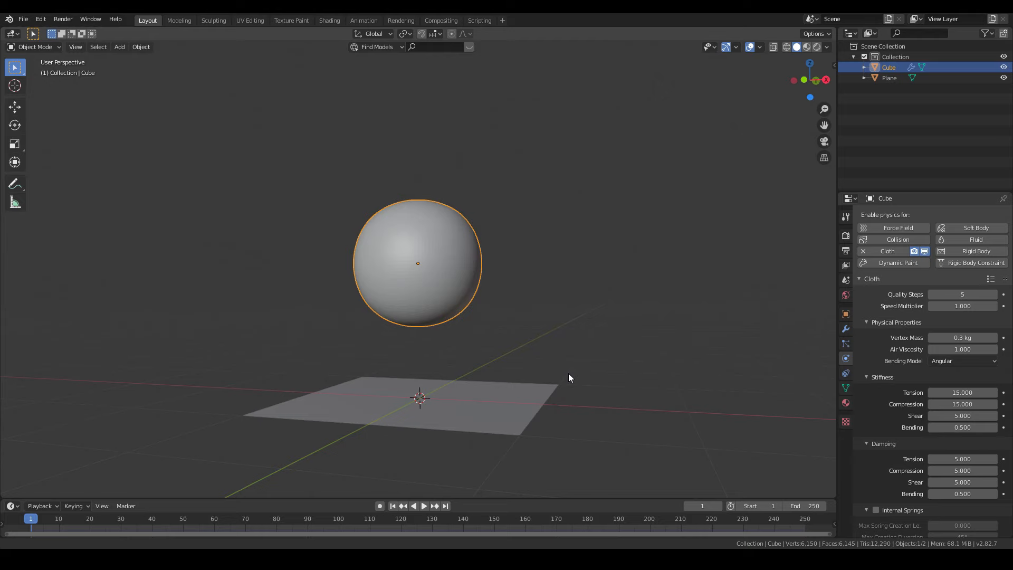
Step: Enable Cloth physics on the selected Cube object
click(422, 506)
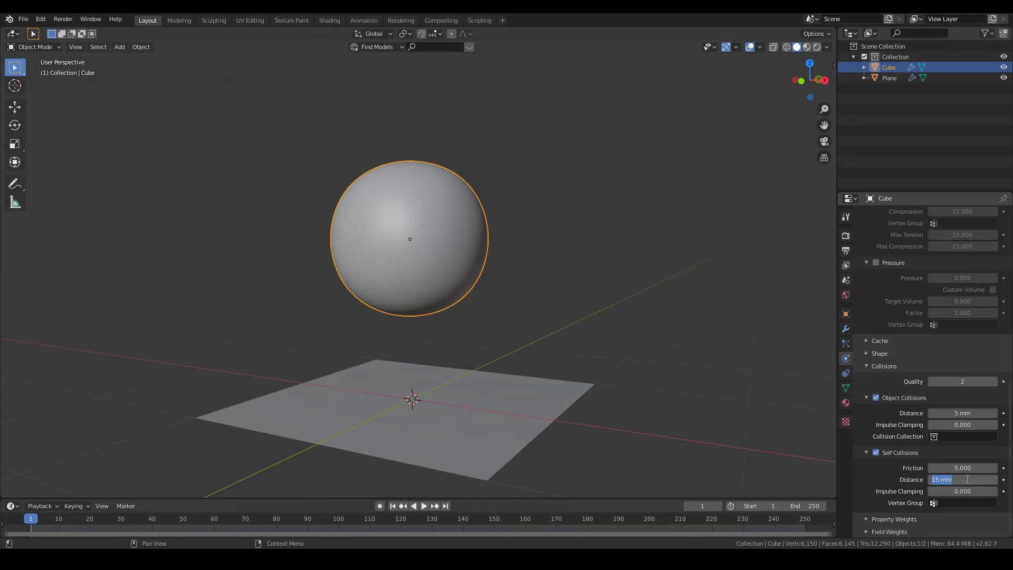
Step: Enable Self Collisions on the cloth with a 15 mm distance
click(414, 505)
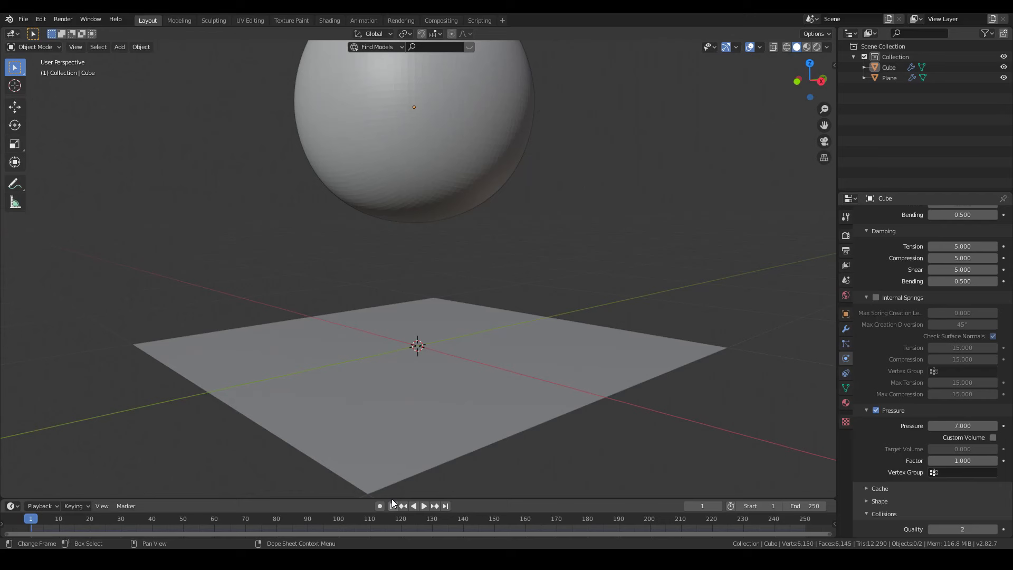
Step: Enable Pressure on the cloth sphere with a value of 7.000
click(423, 505)
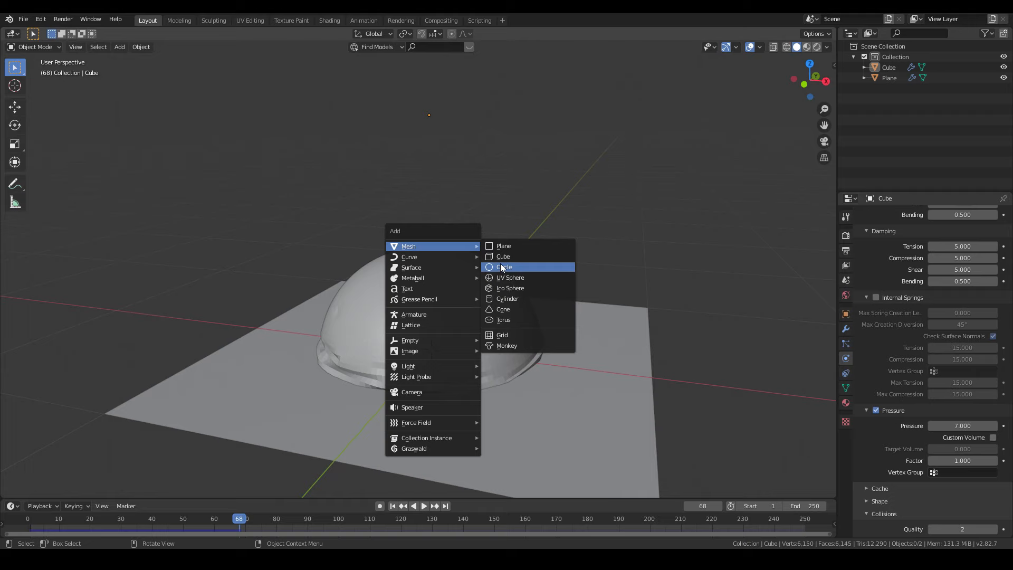
Step: Add a small UV Sphere above the cushion and play the simulation again
click(510, 278)
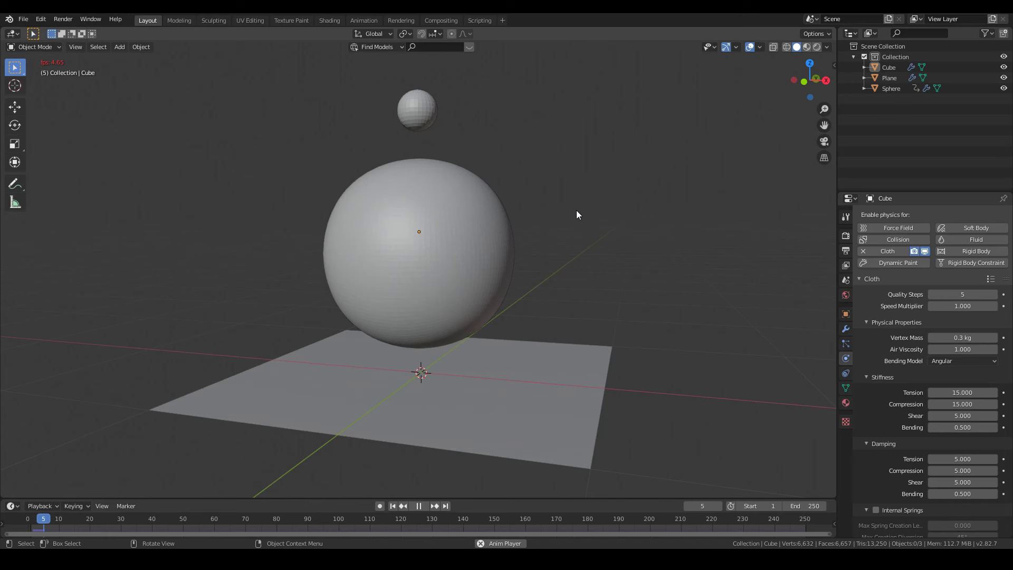
click(418, 506)
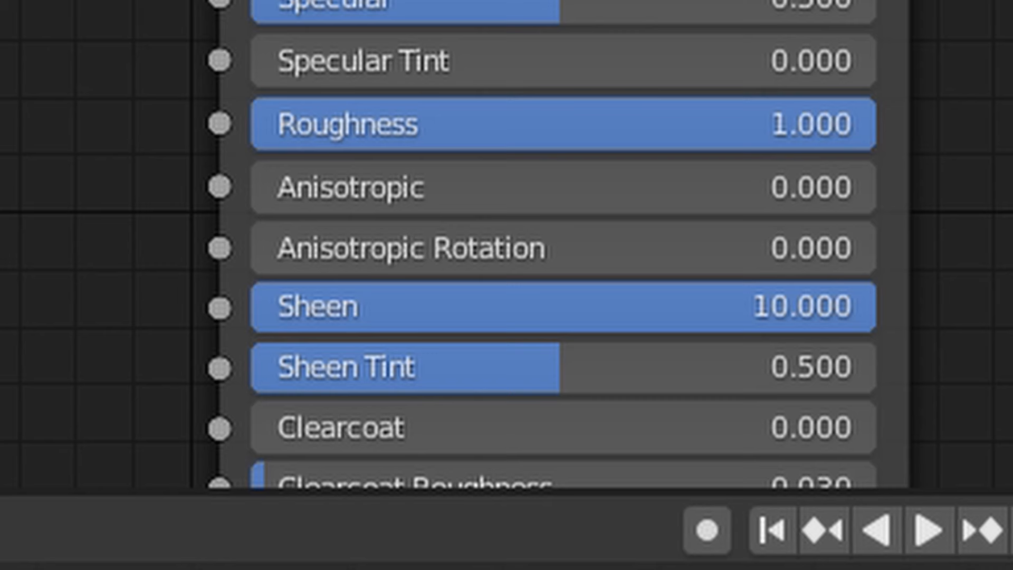
Step: Set the Principled BSDF Roughness to 1.000 and Sheen to 10.000
double_click(562, 306)
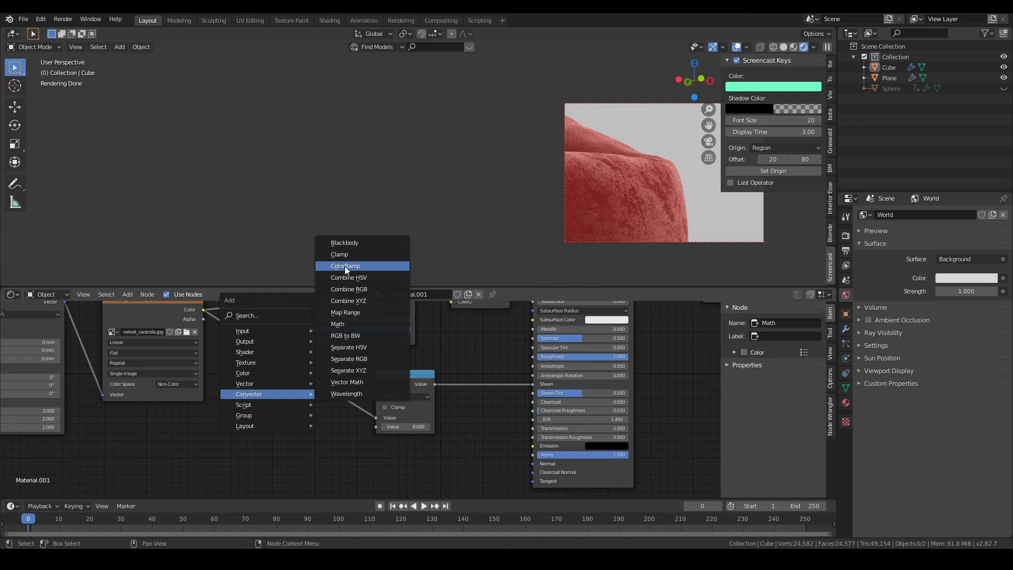
Step: Add a ColorRamp node into the velvet texture chain of the material
click(345, 266)
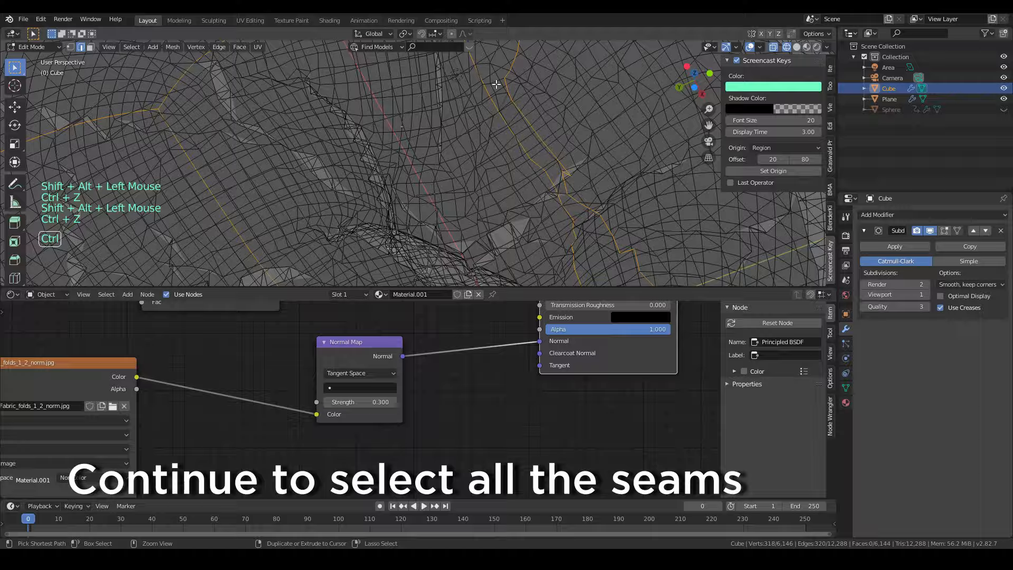
Step: Zoom out to bring the whole bean bag back into view while selecting seam loops
scroll(down, 3)
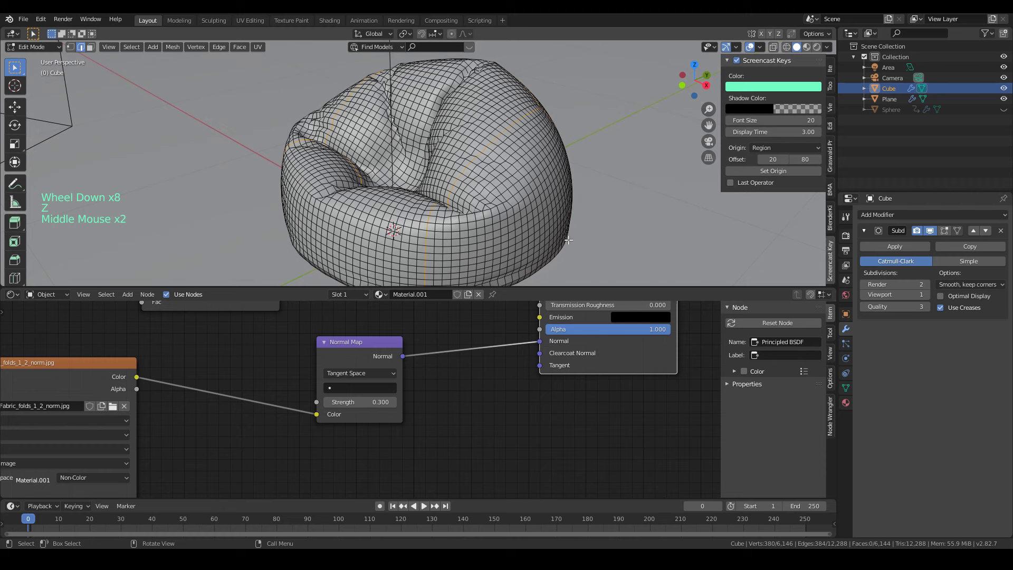
Step: Bevel the seams with 2 segments at about 4.32 mm, then shrink the selection
scroll(down, 3)
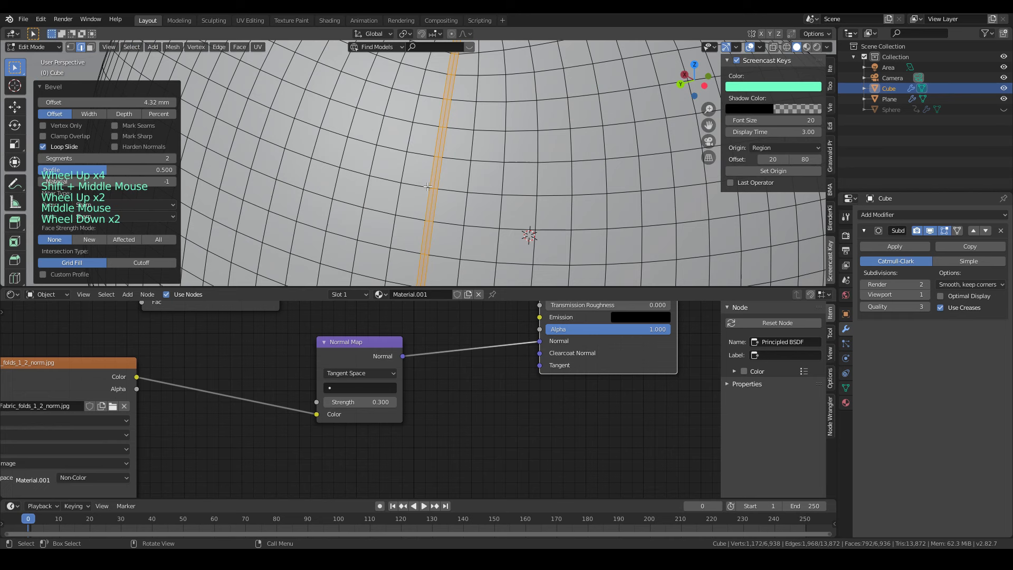
key(ctrl+KP_Subtract)
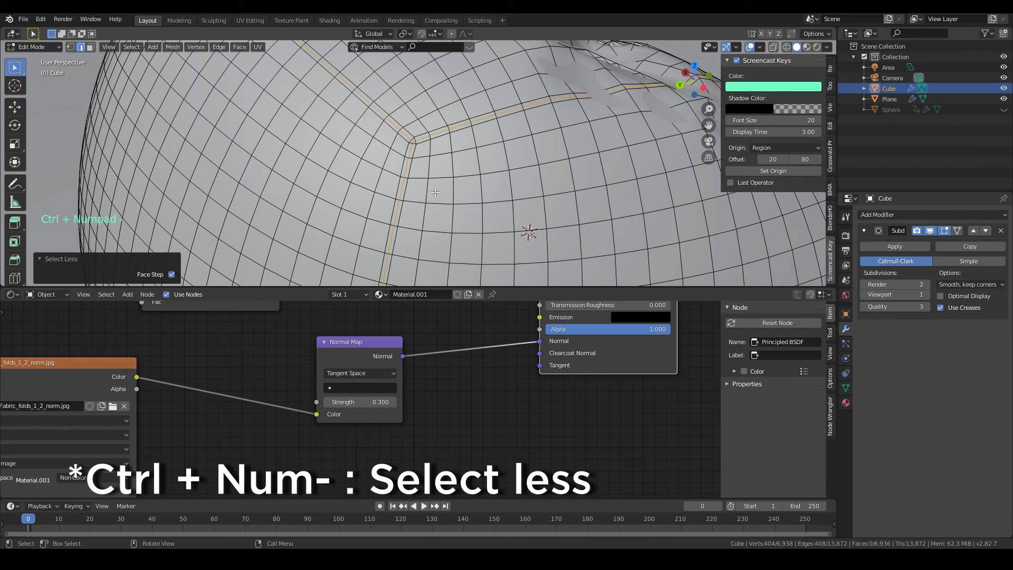